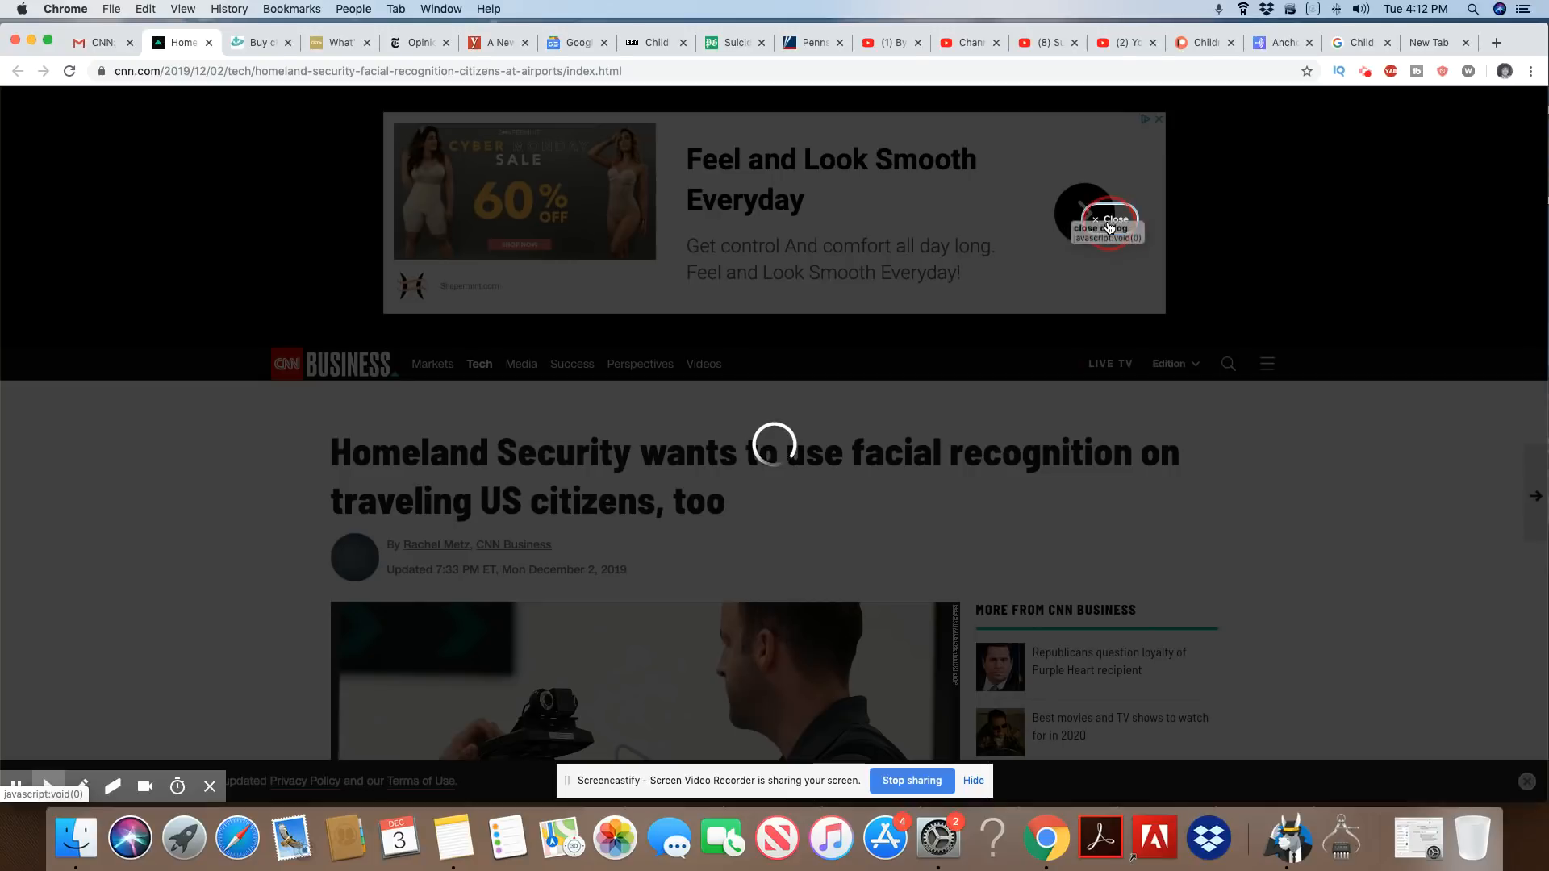
# Dismiss the overlay ad and the Verizon video pop-up covering the article.
pyautogui.click(1110, 220)
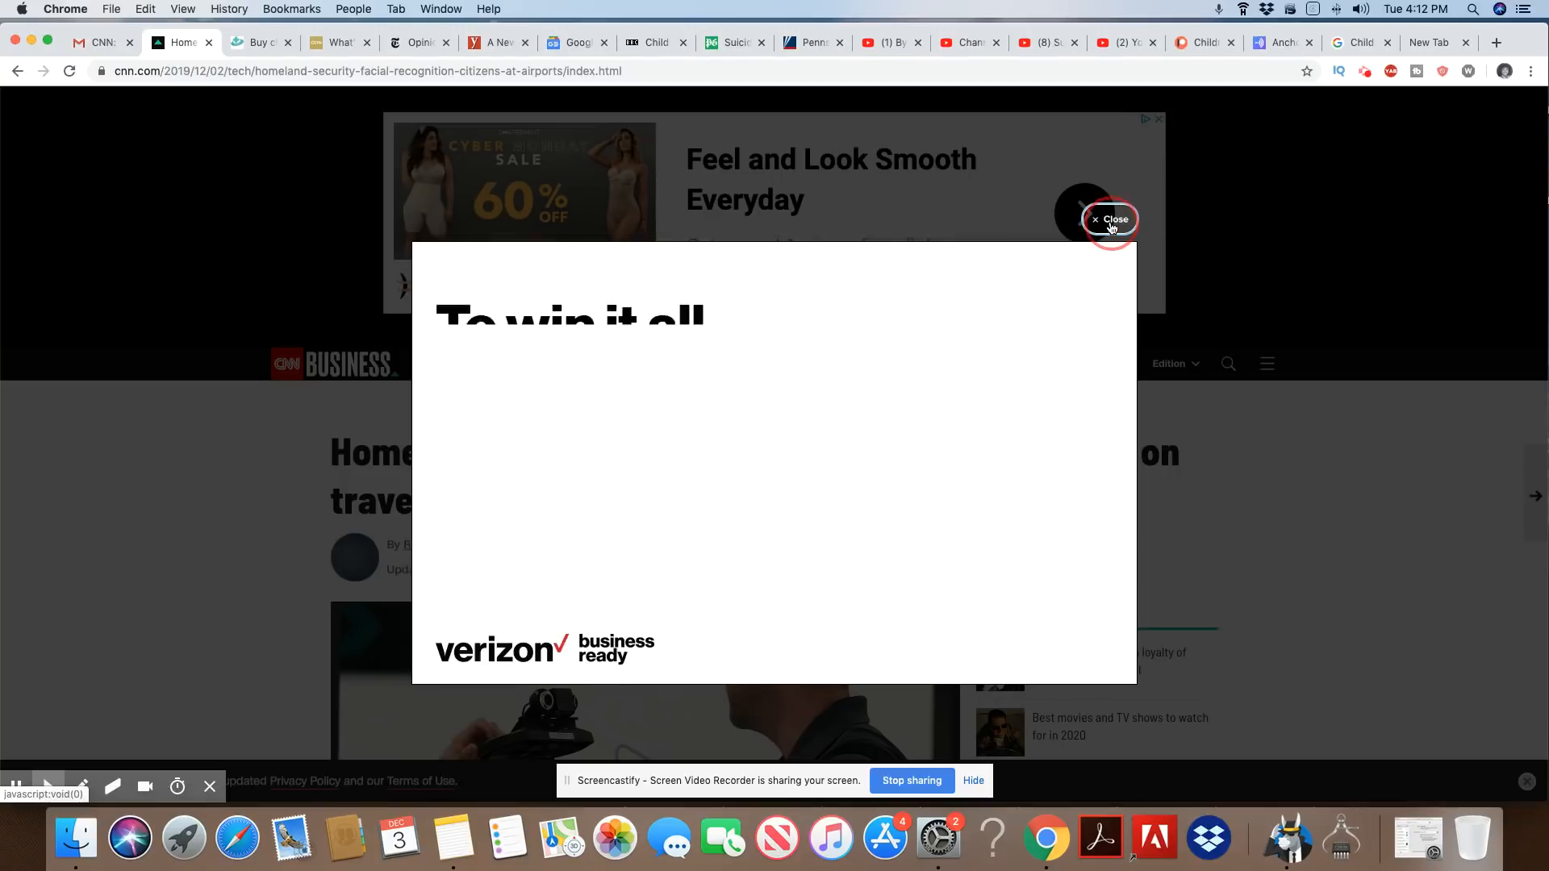
pyautogui.click(1114, 220)
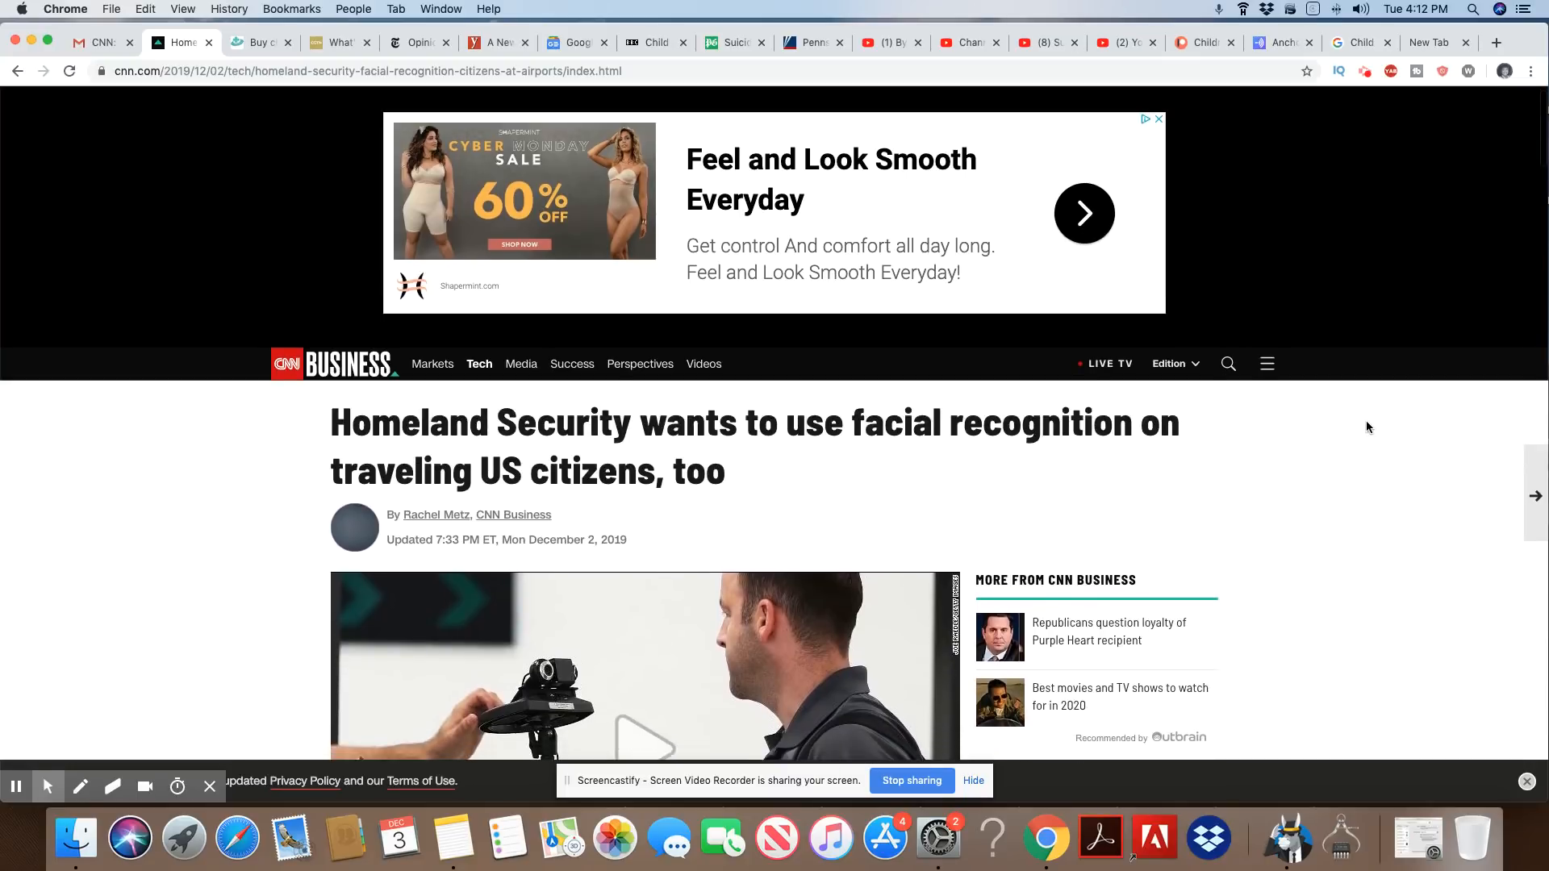
pyautogui.scroll(-3)
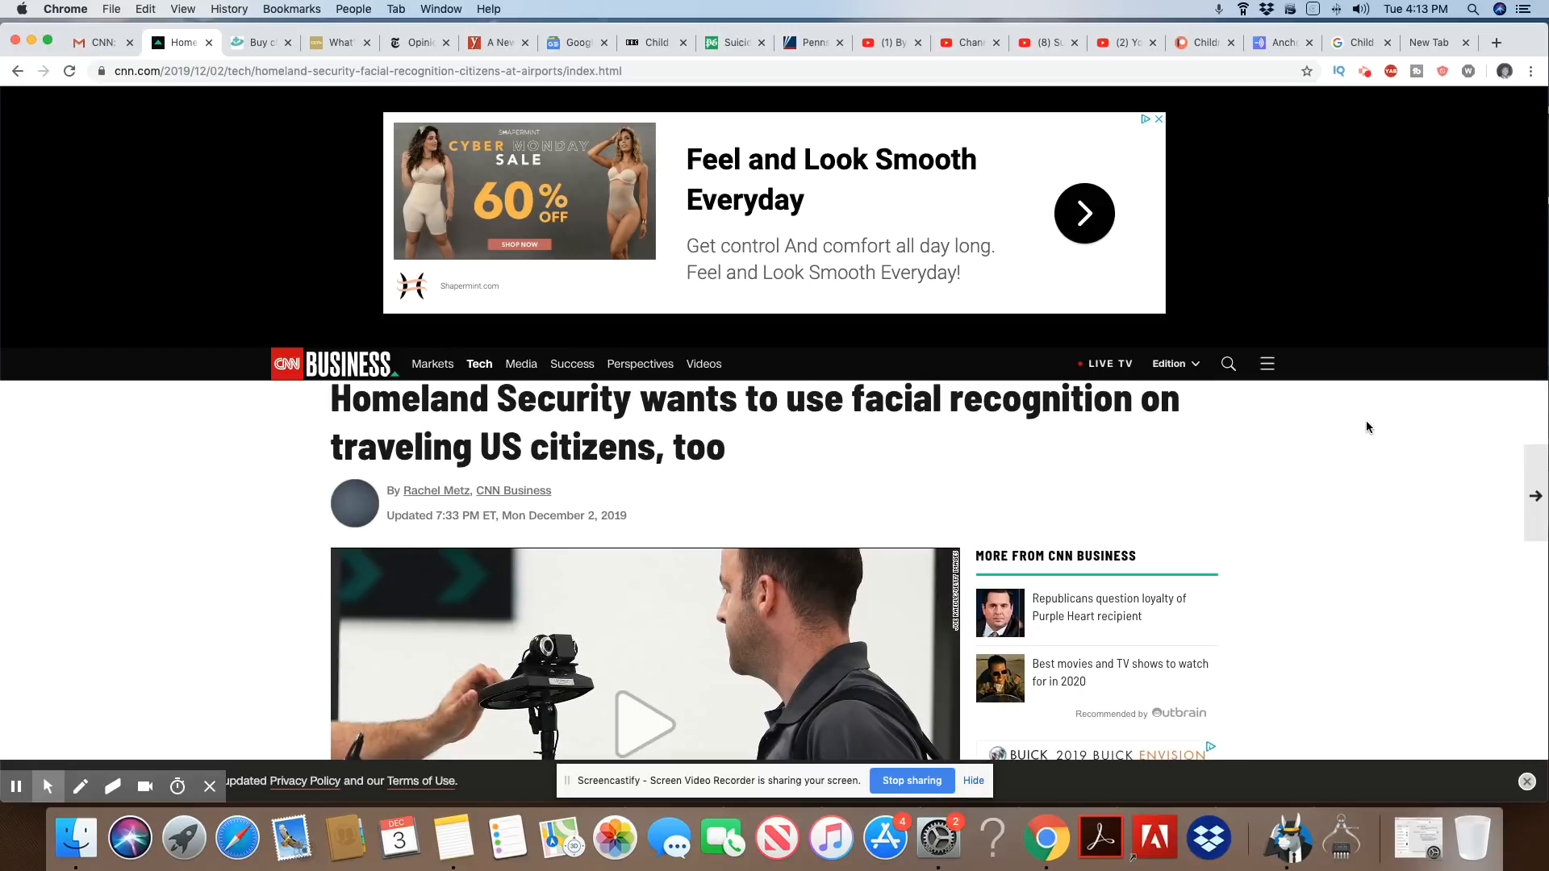
# Scroll past the lead video to the 'San Francisco (CNN Business)' opening paragraphs and read them.
pyautogui.scroll(-3)
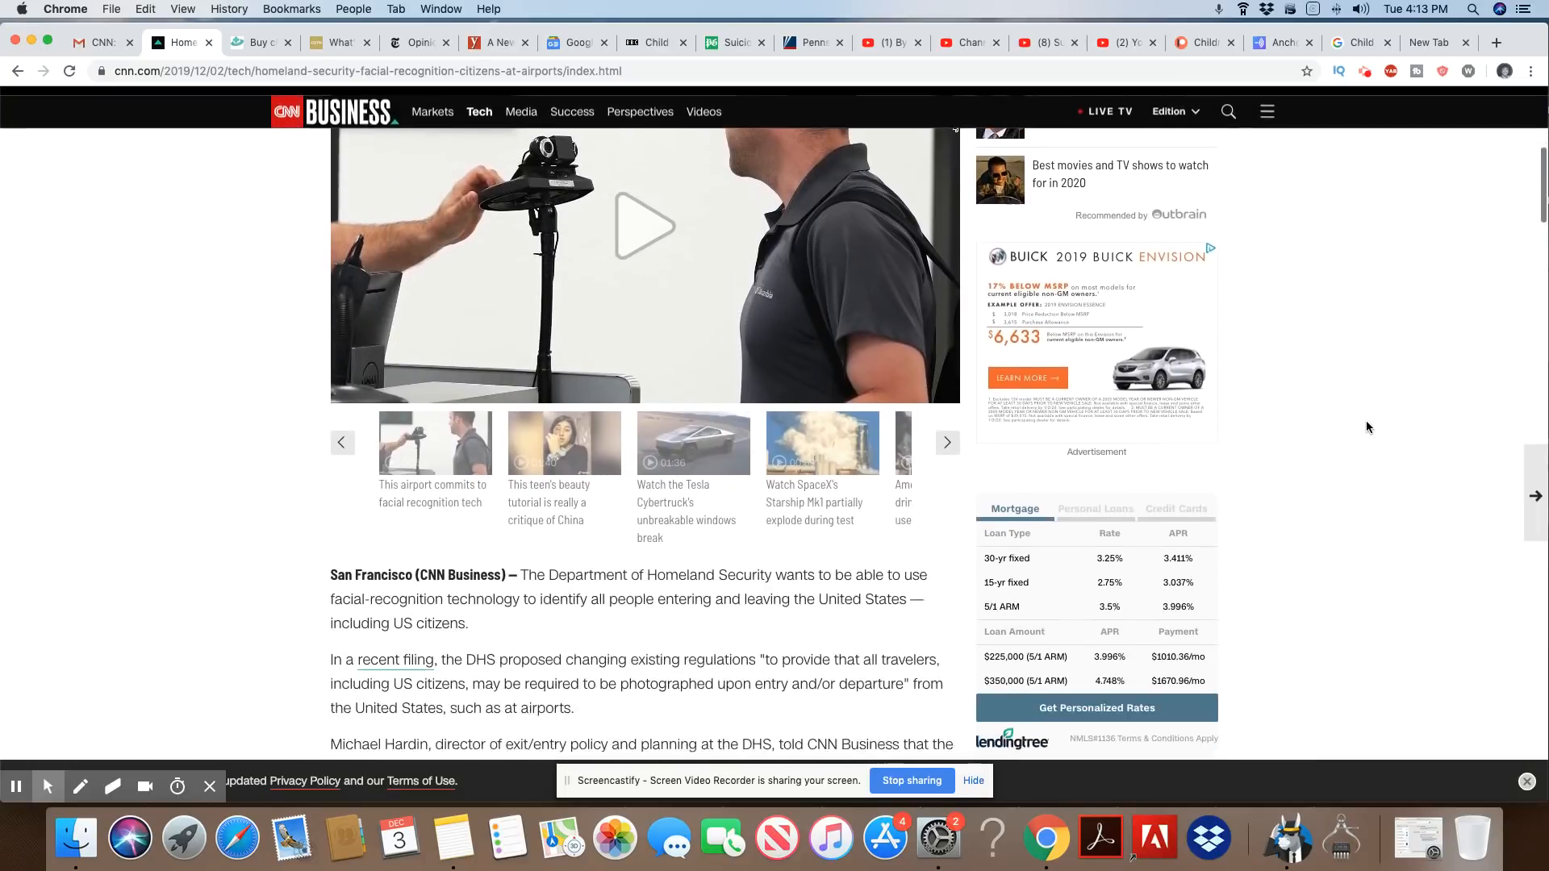
pyautogui.scroll(-3)
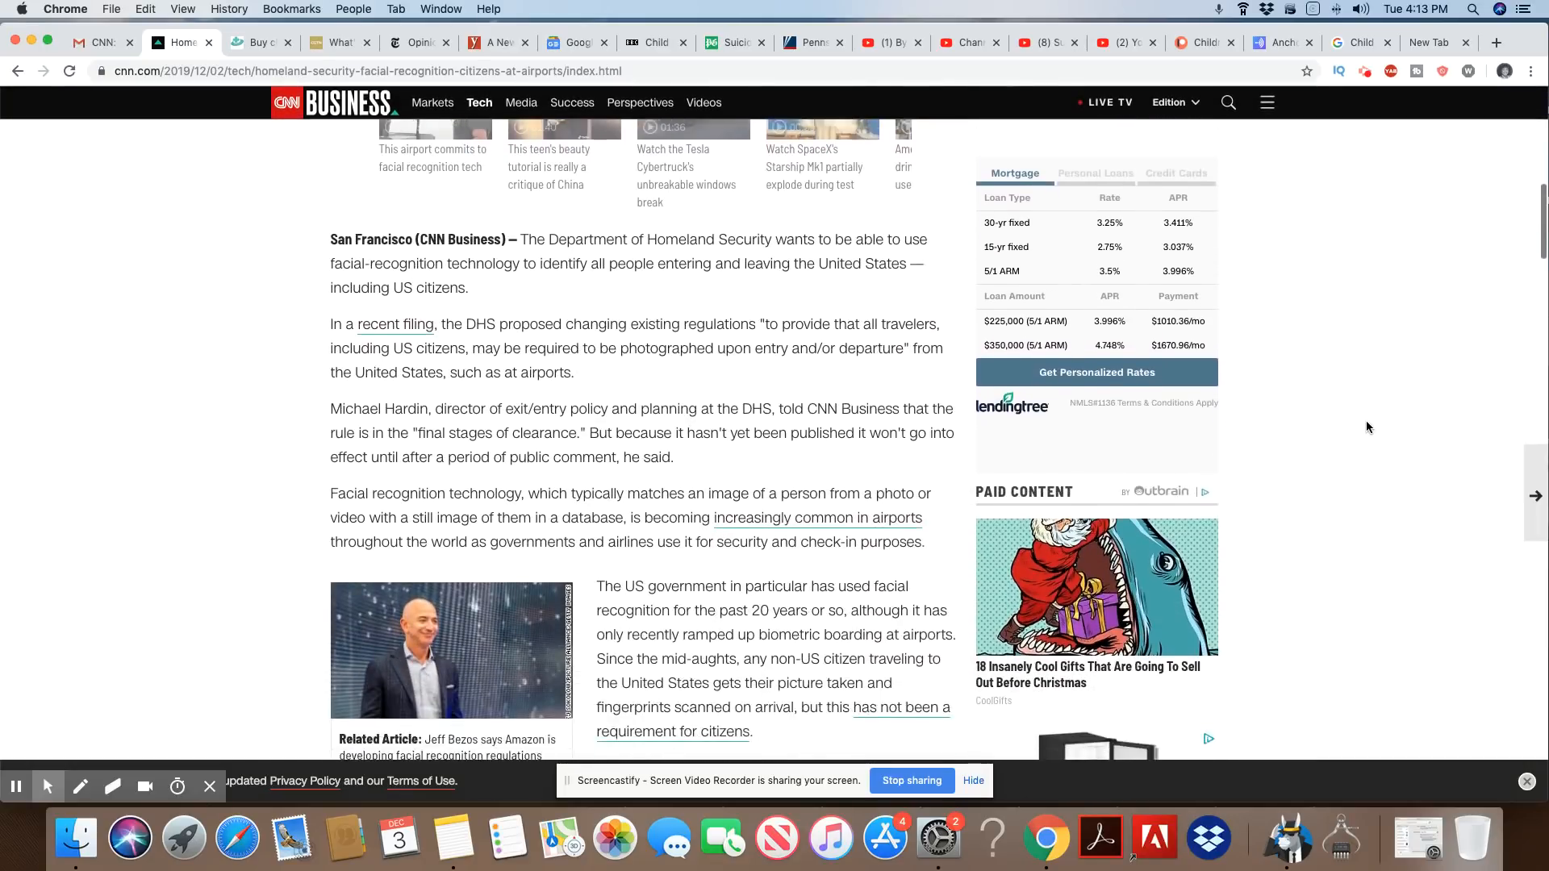
pyautogui.scroll(-3)
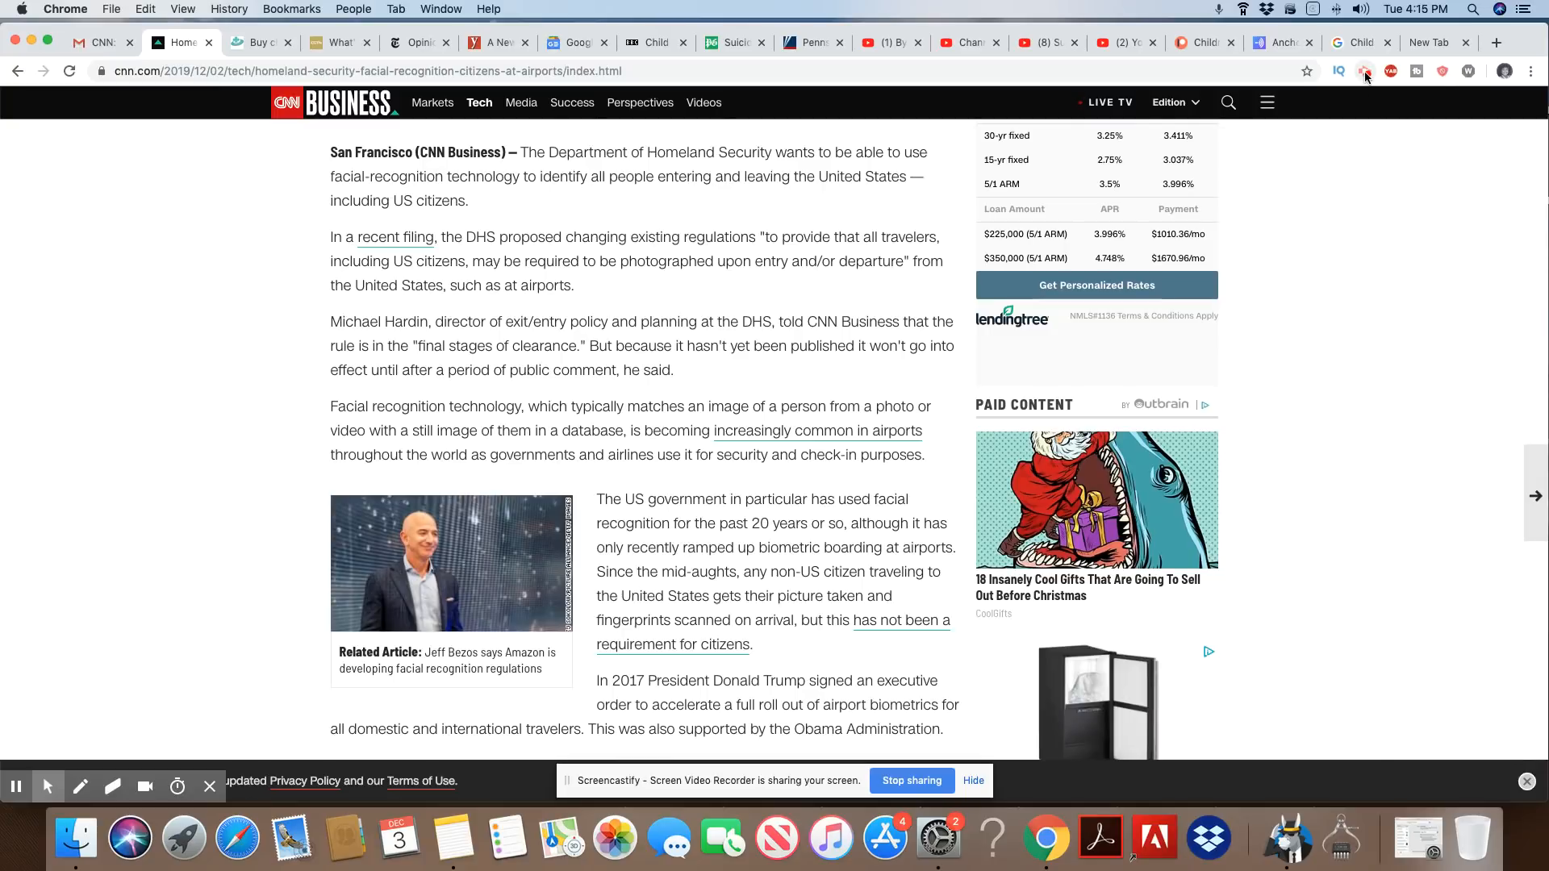
# Scroll through the remaining article to the Francesca Street credit and Paid Content section.
pyautogui.scroll(-3)
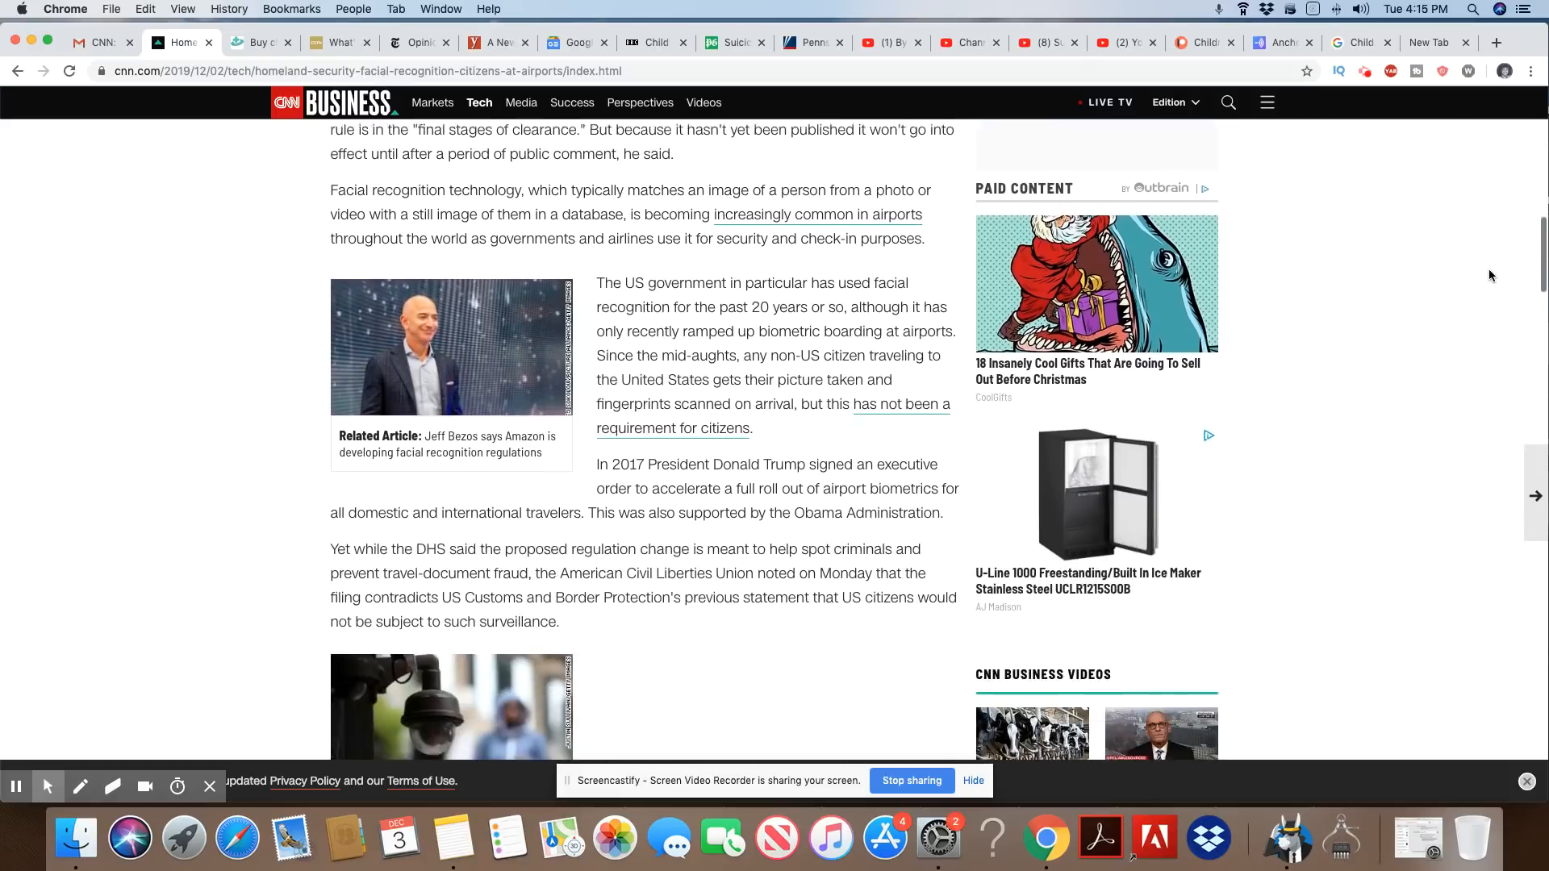
pyautogui.scroll(-3)
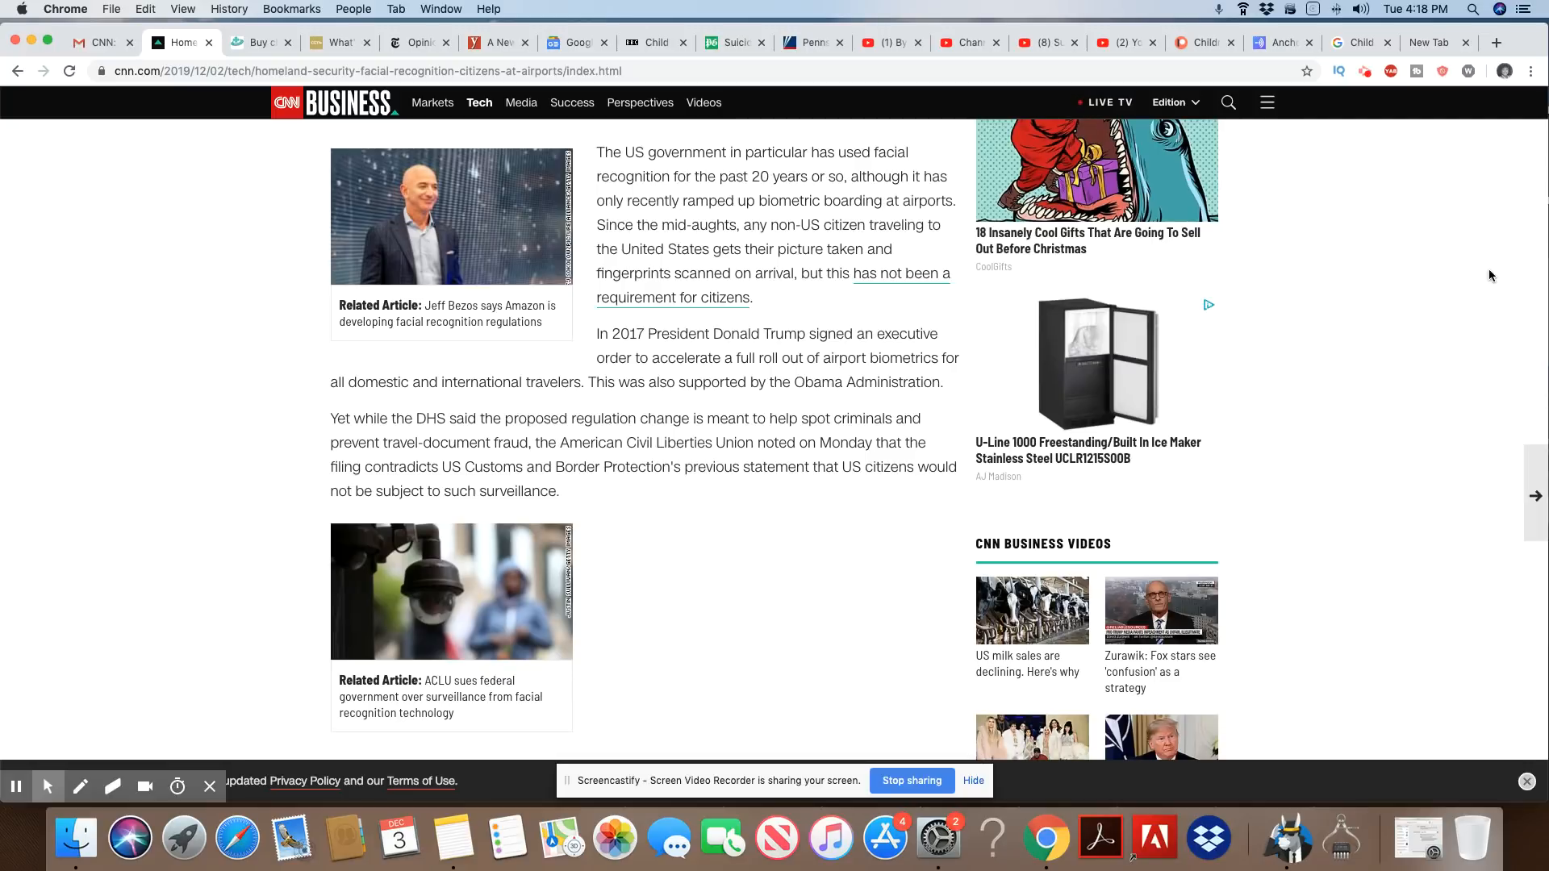
pyautogui.moveTo(1287, 287)
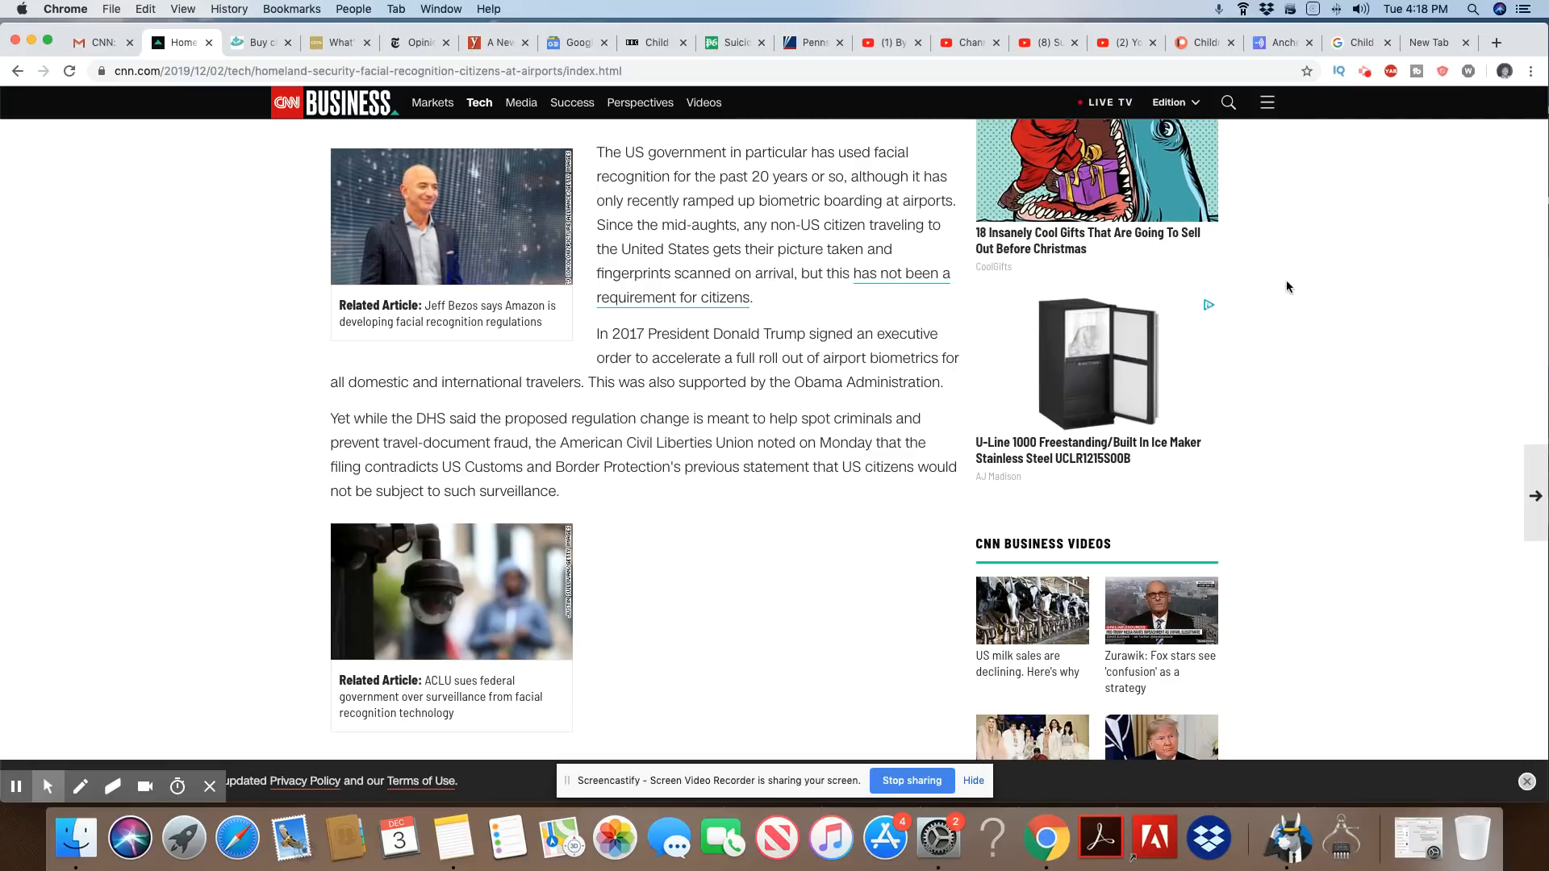
pyautogui.scroll(-3)
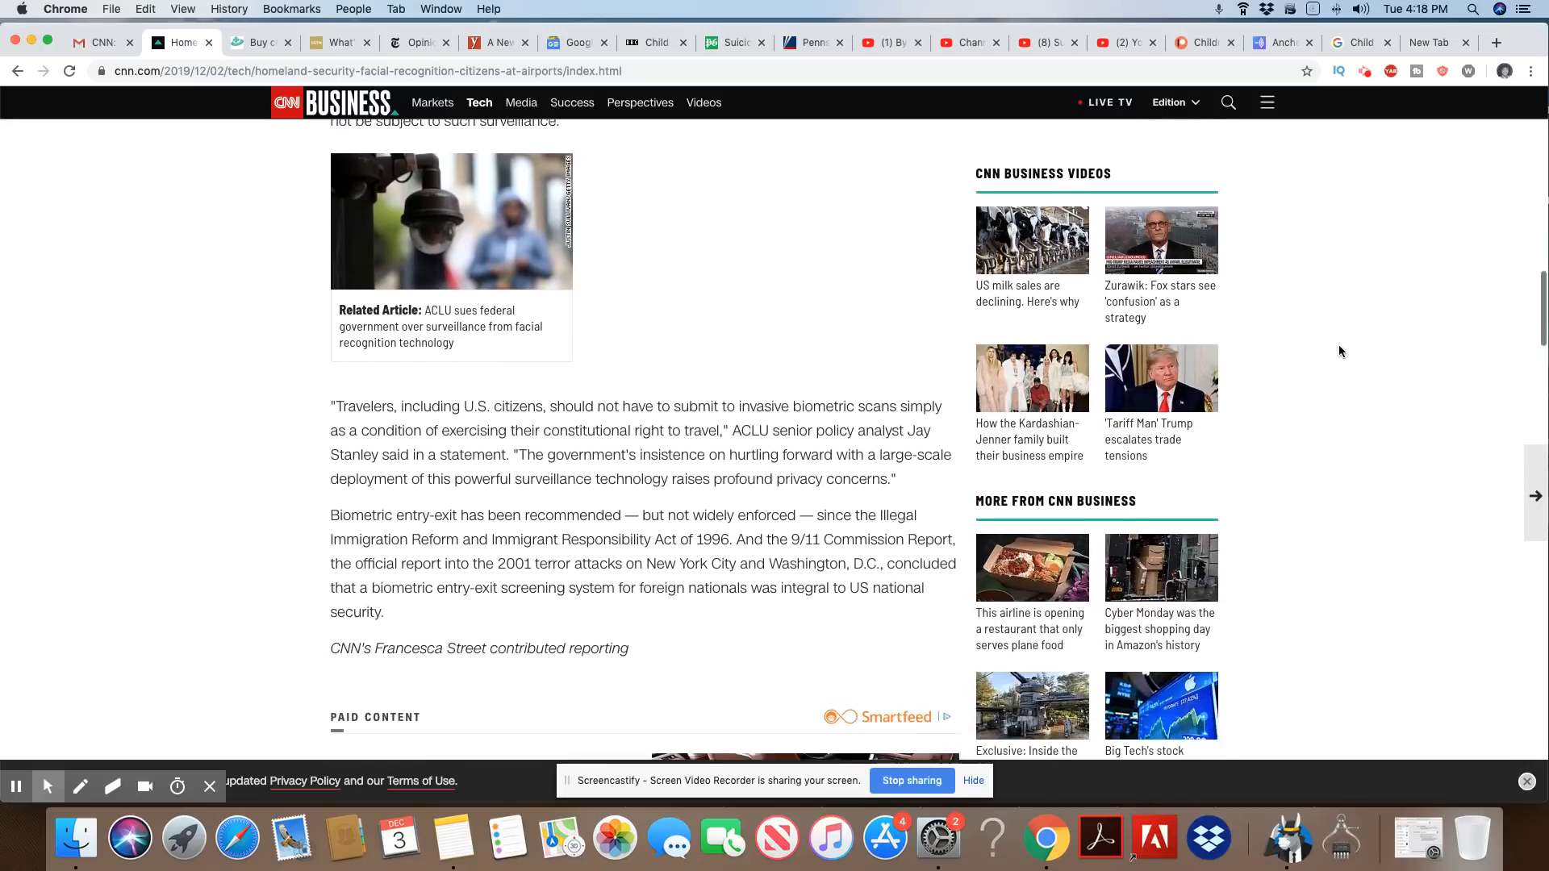
pyautogui.scroll(-3)
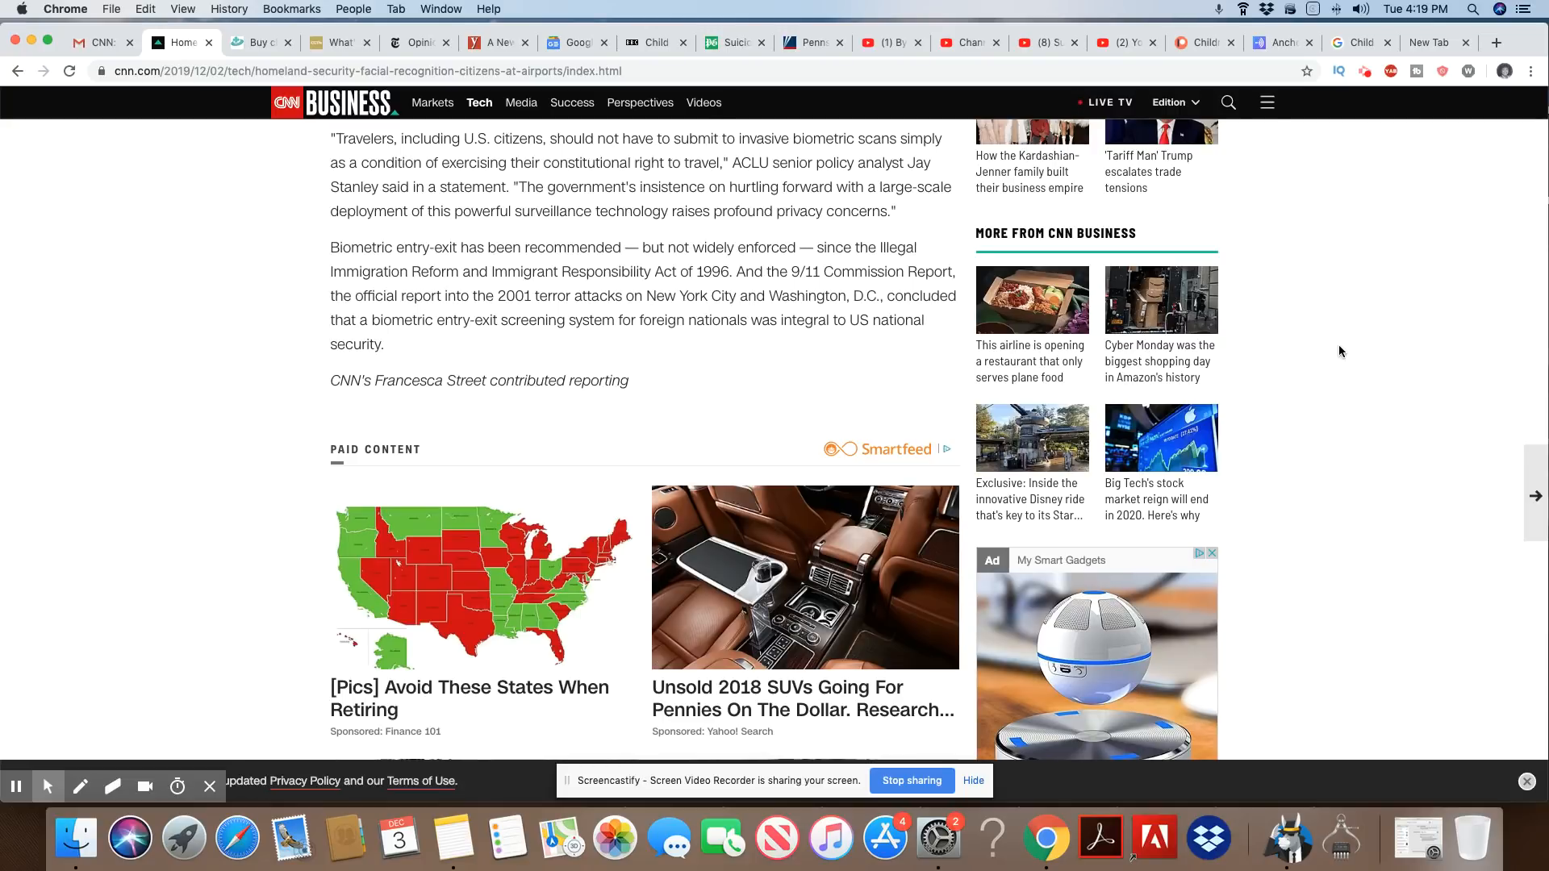
pyautogui.scroll(-3)
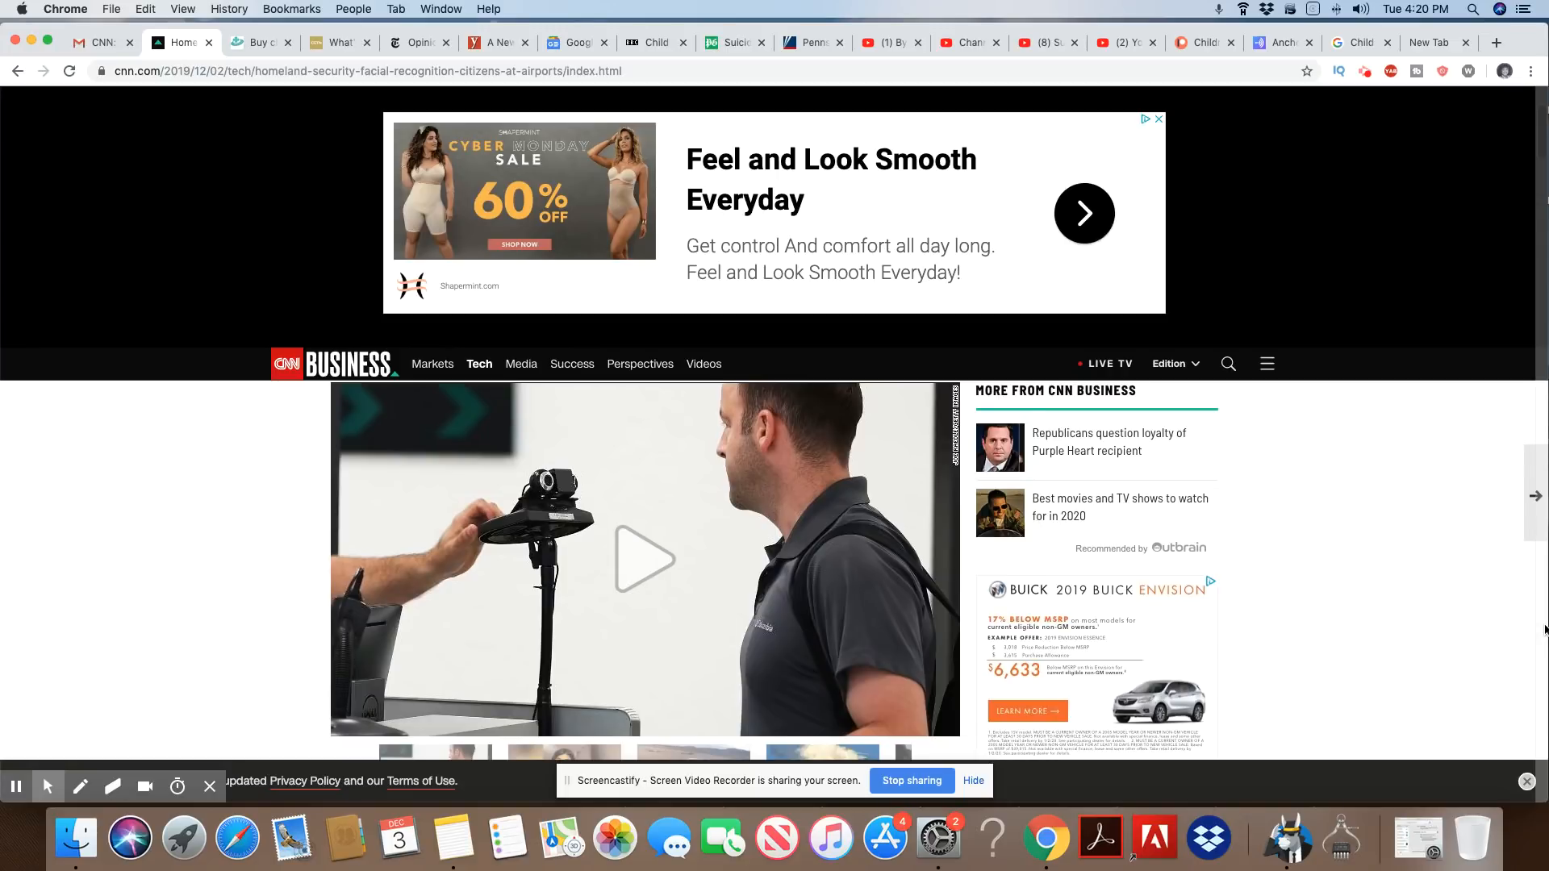
pyautogui.moveTo(1415, 602)
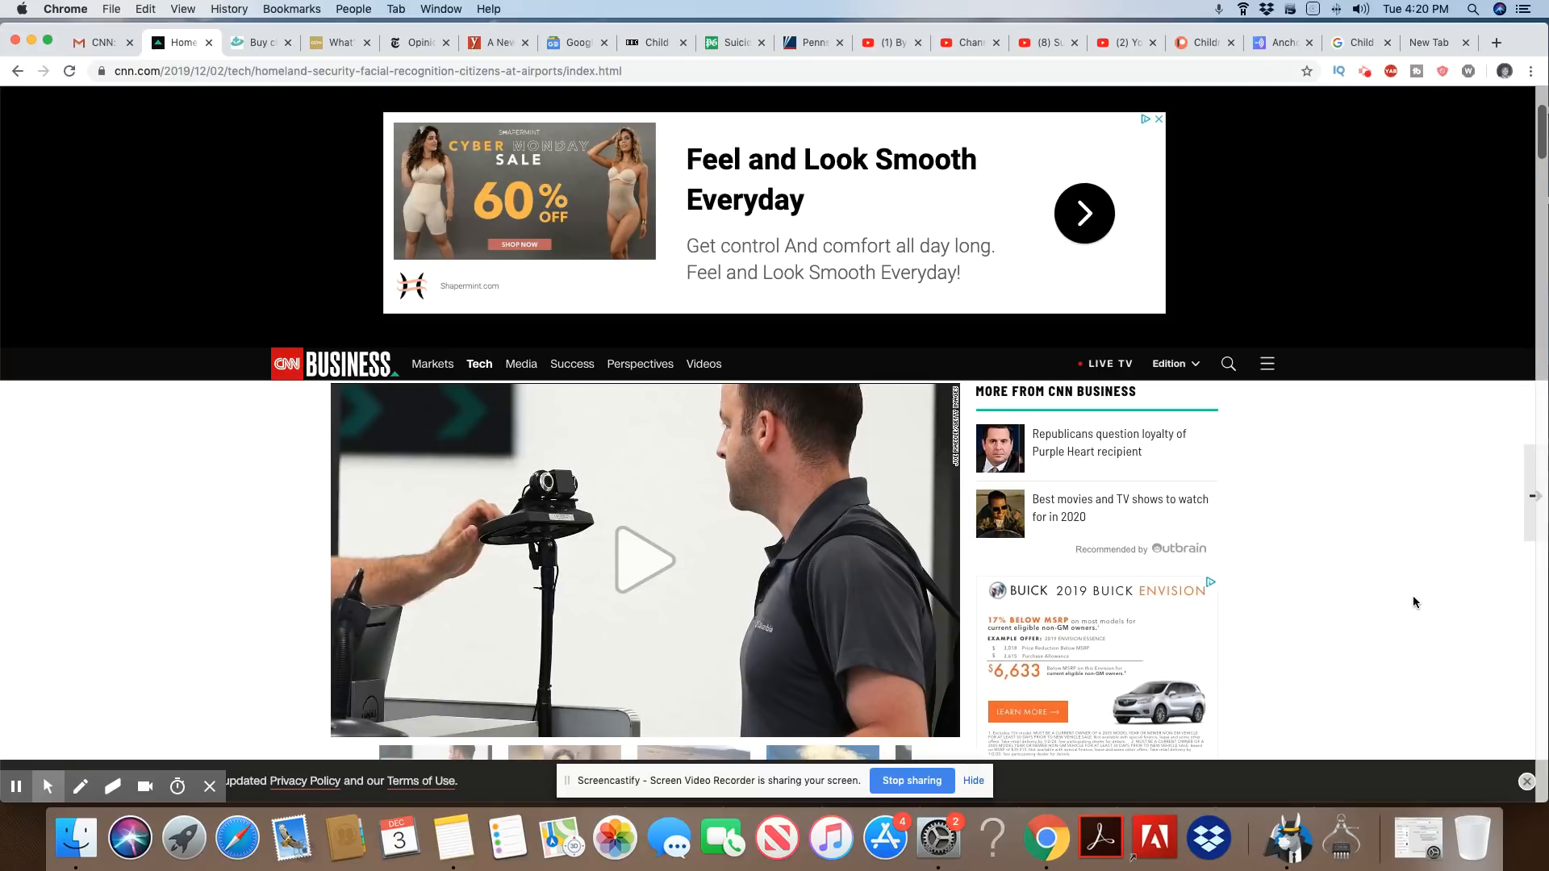
pyautogui.moveTo(1324, 586)
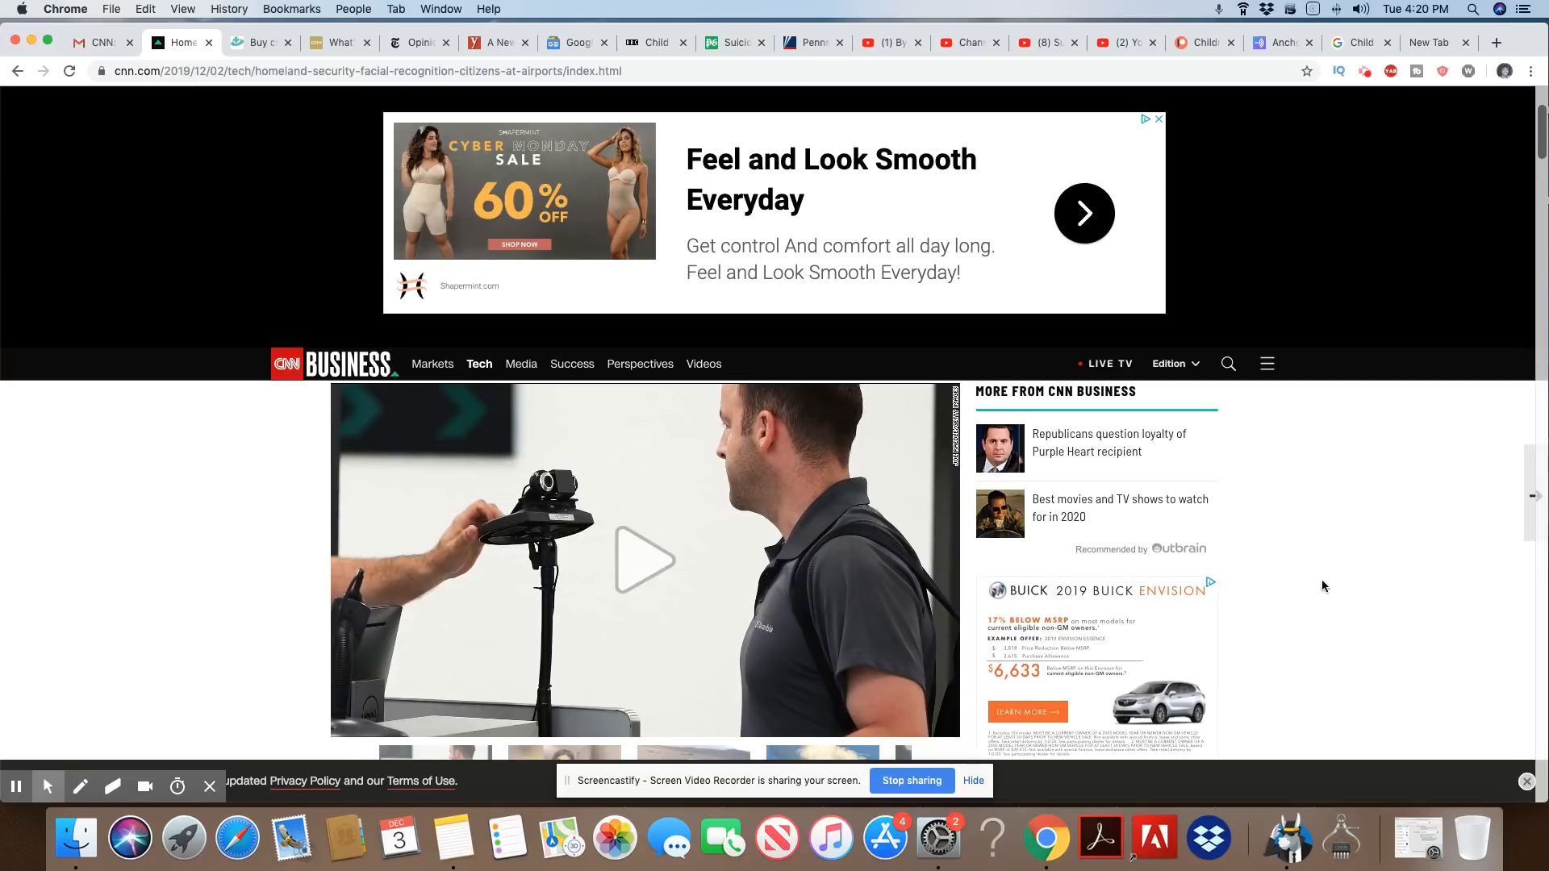
pyautogui.click(646, 560)
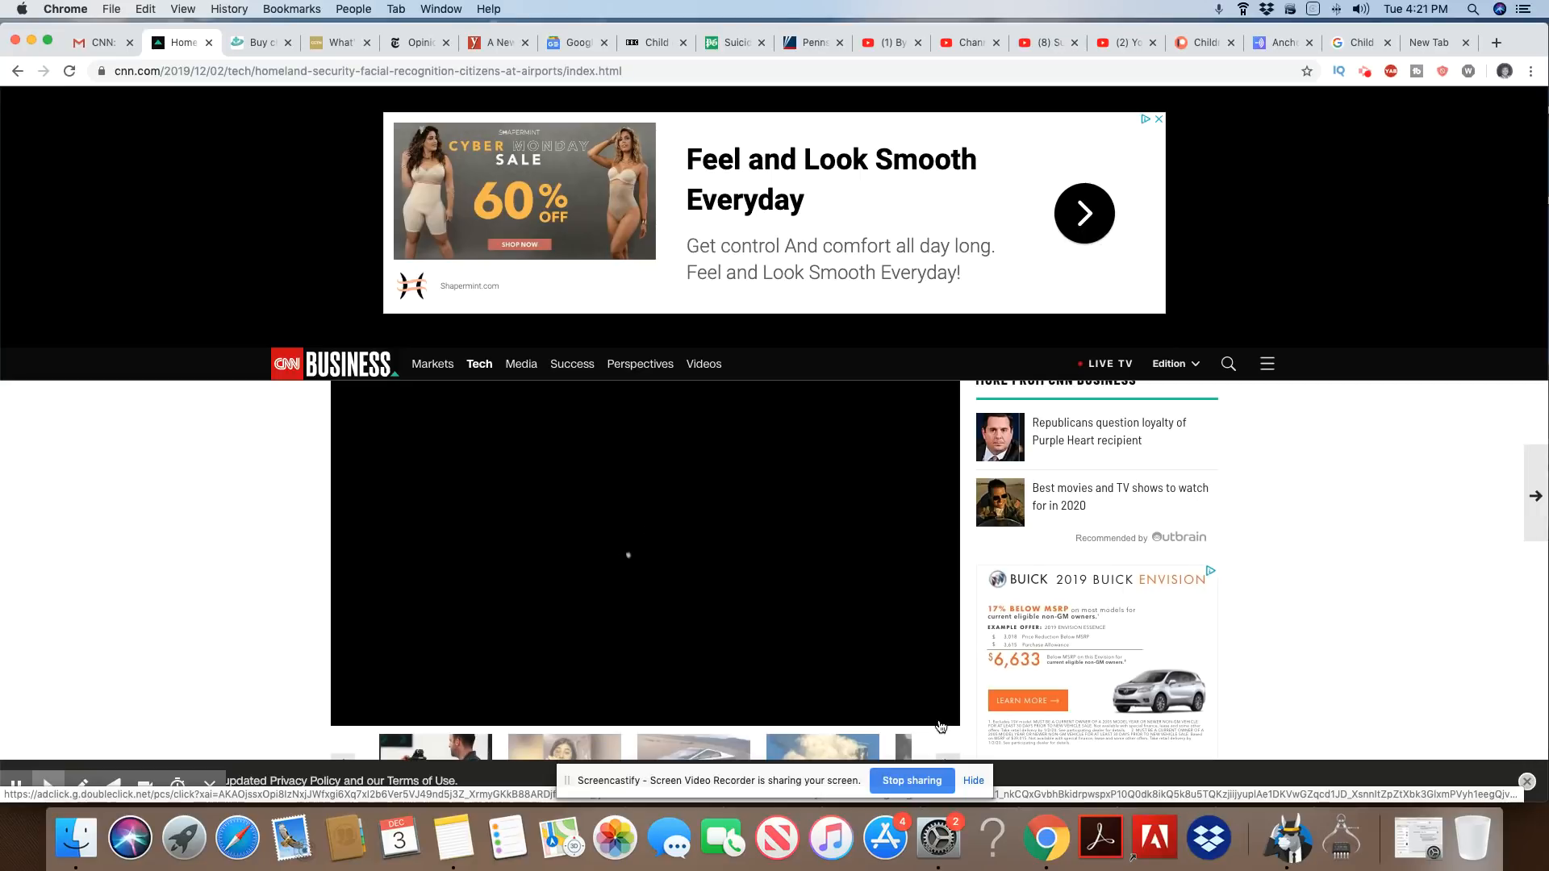
pyautogui.moveTo(729, 558)
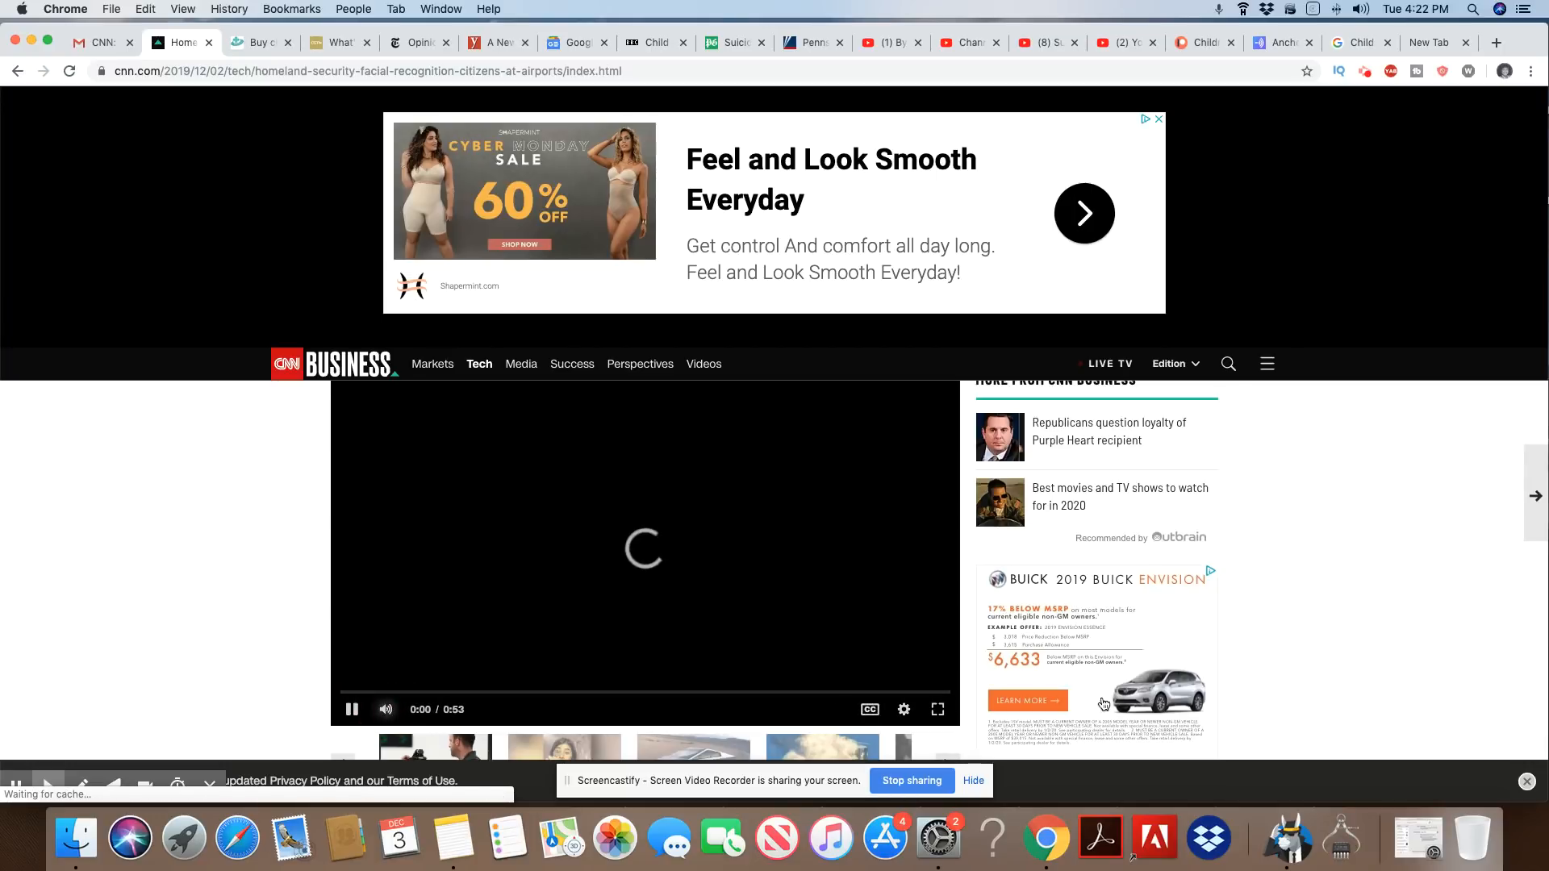
pyautogui.moveTo(937, 710)
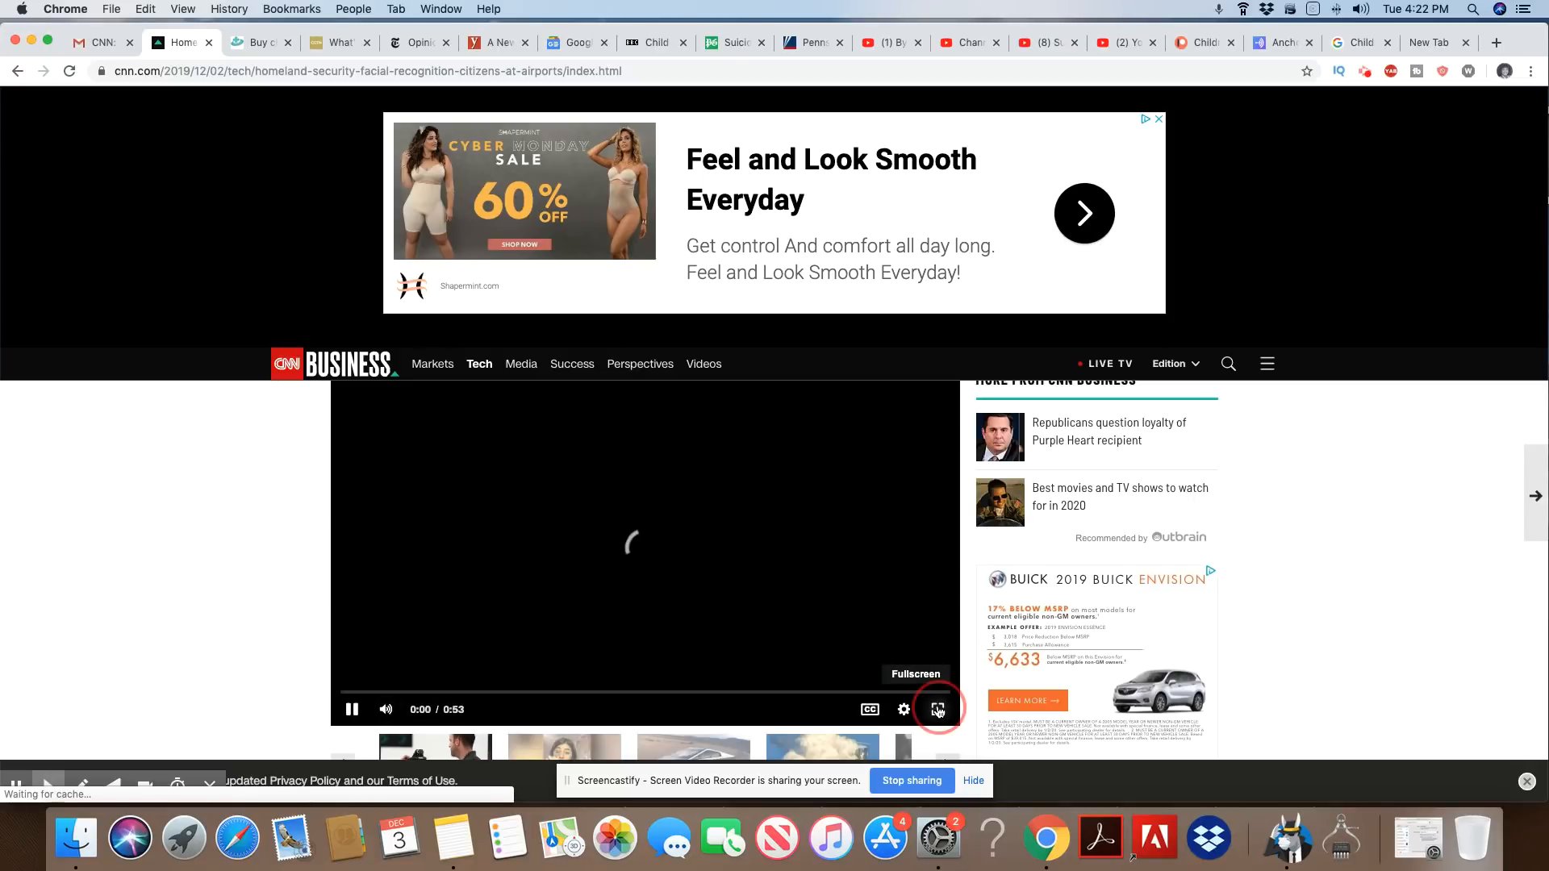
# Switch the 0:53 lead video to fullscreen playback.
pyautogui.click(936, 709)
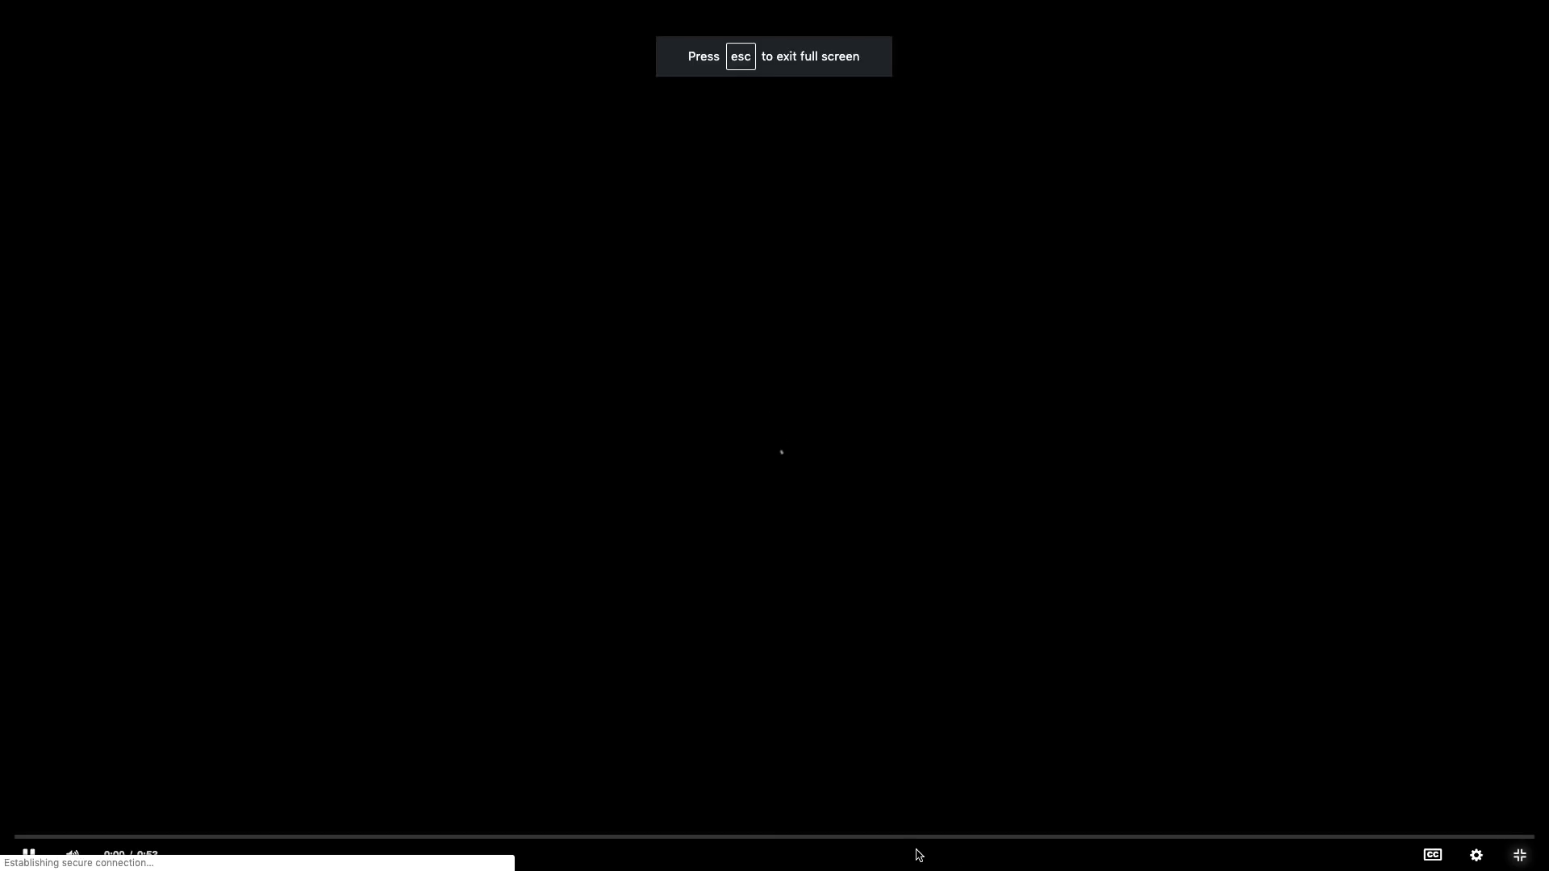